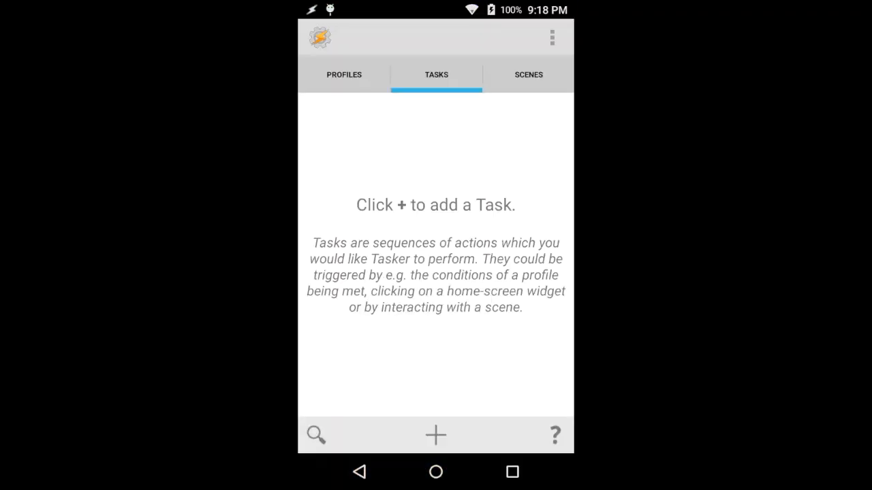
Create a new task and name it for the Alexa automation.
left_click(436, 435)
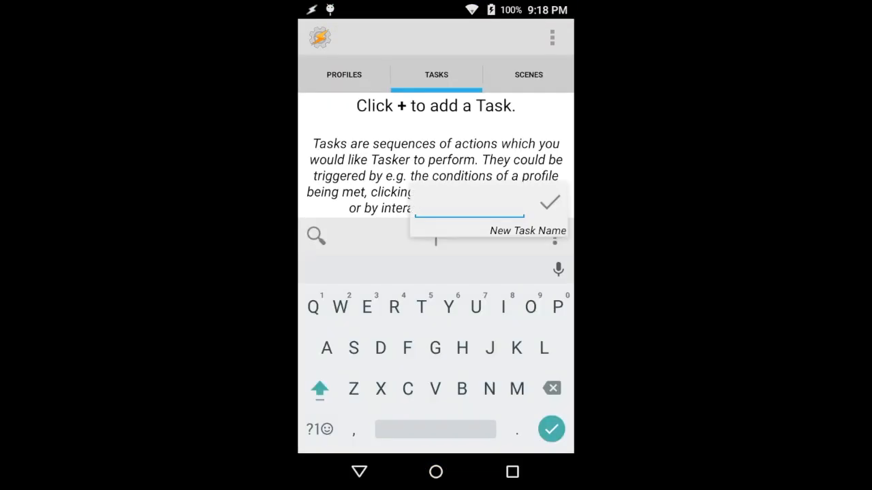
type("Alez")
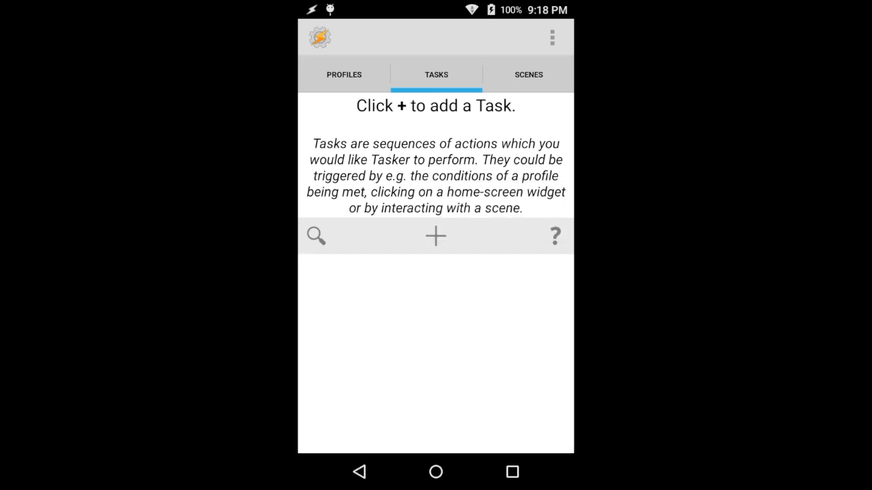
Add a Launch App action that opens Amazon Alexa.
left_click(436, 236)
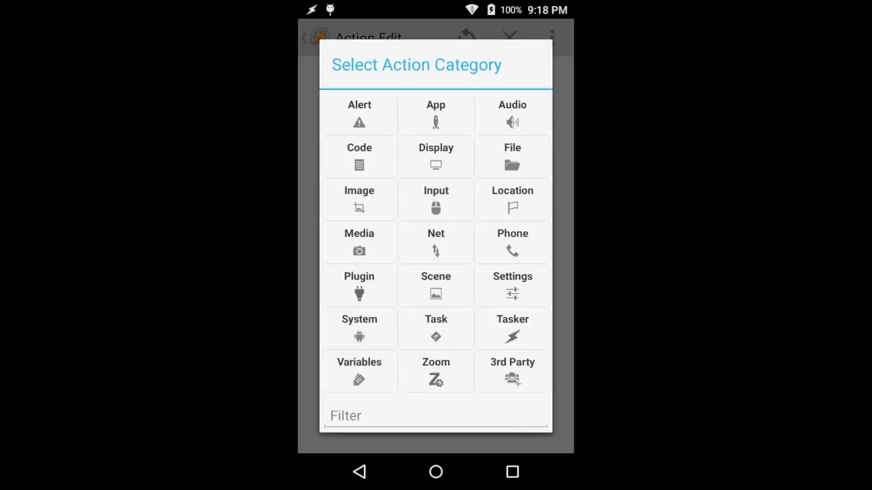
left_click(436, 115)
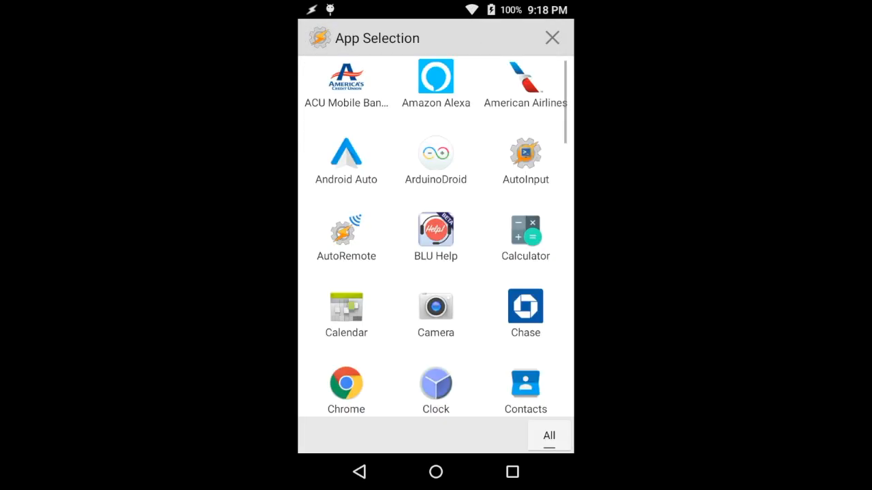
left_click(435, 82)
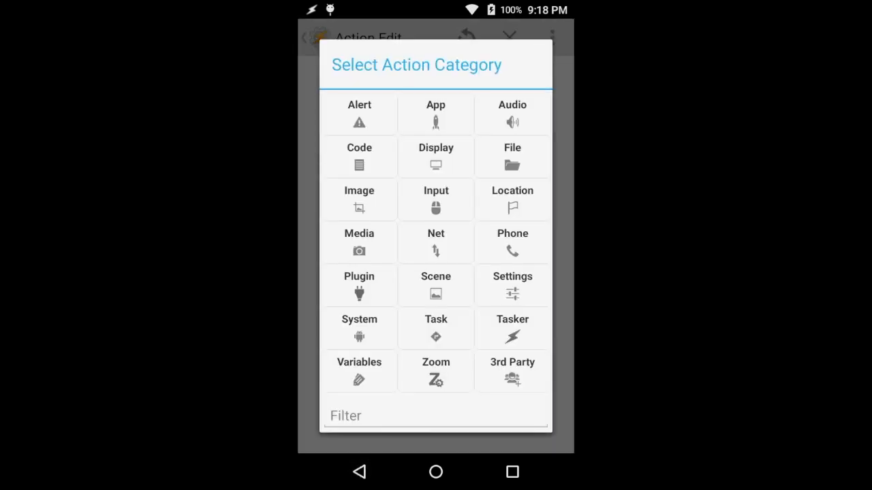
left_click(360, 284)
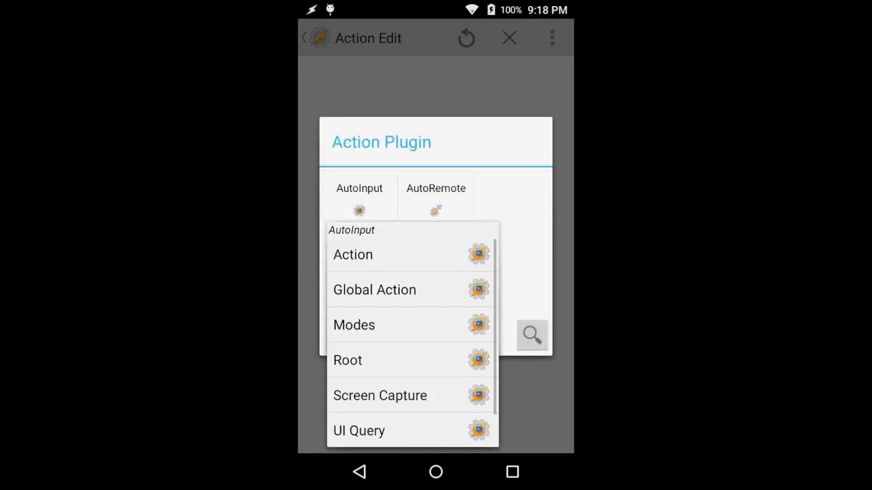
left_click(353, 254)
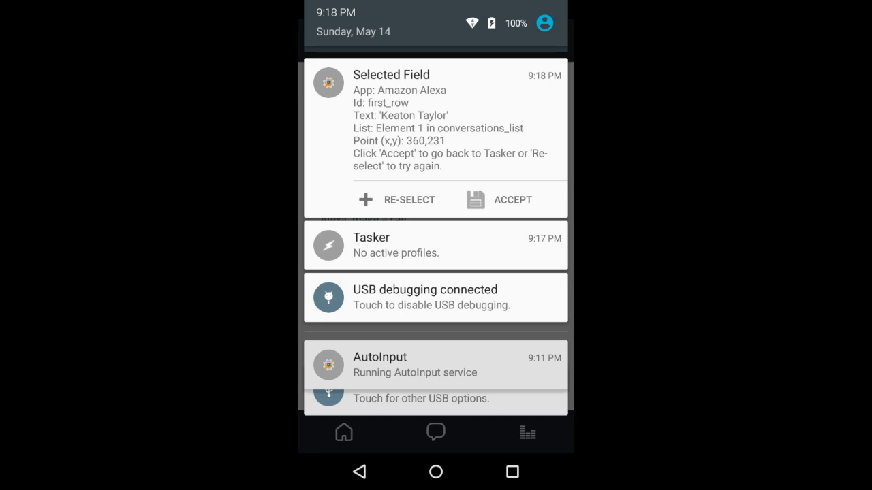
left_click(511, 199)
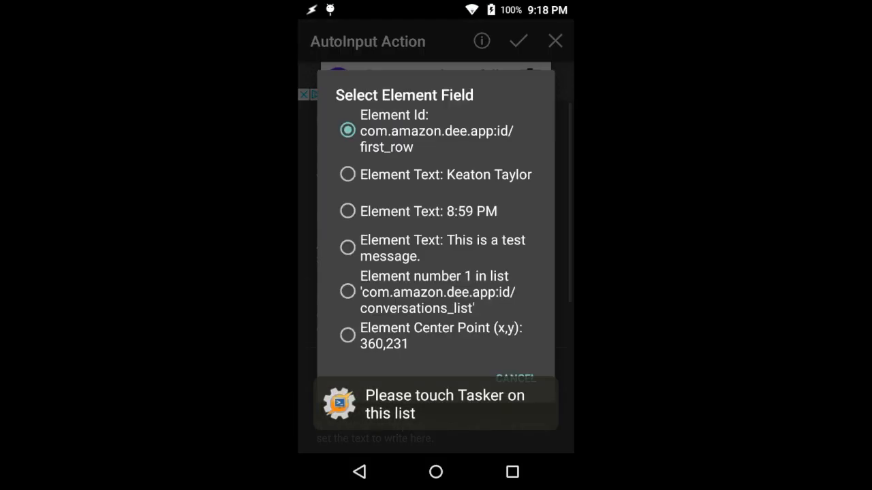
left_click(347, 131)
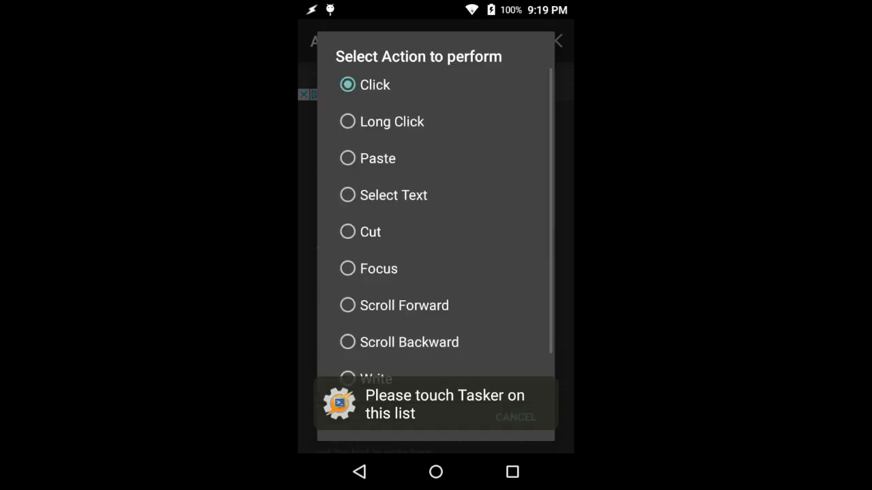
left_click(373, 85)
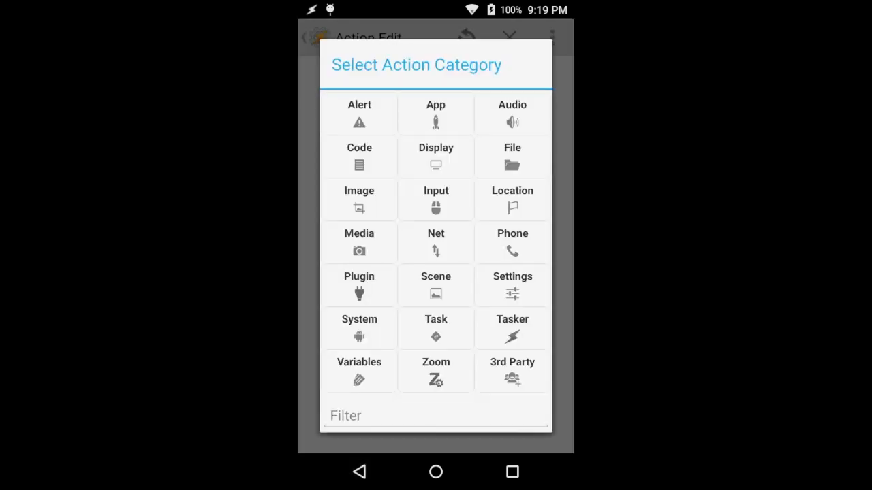
Add a second AutoInput Action configured with action type Click.
left_click(360, 286)
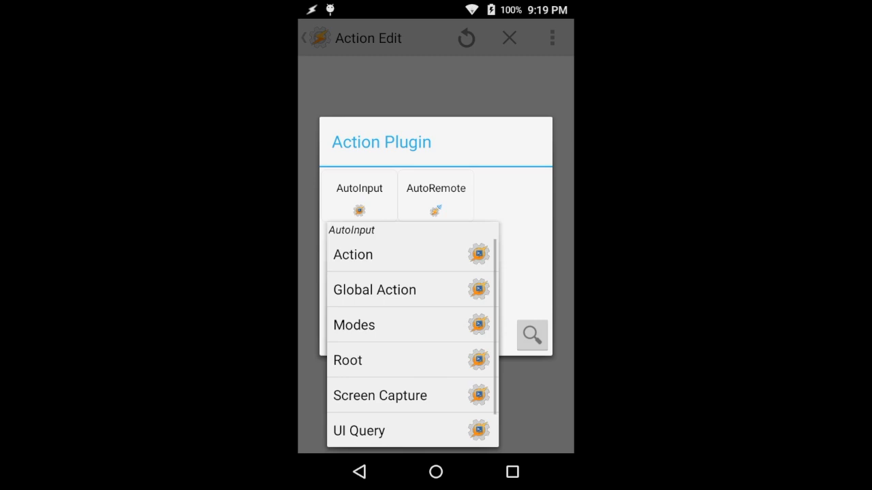
left_click(353, 254)
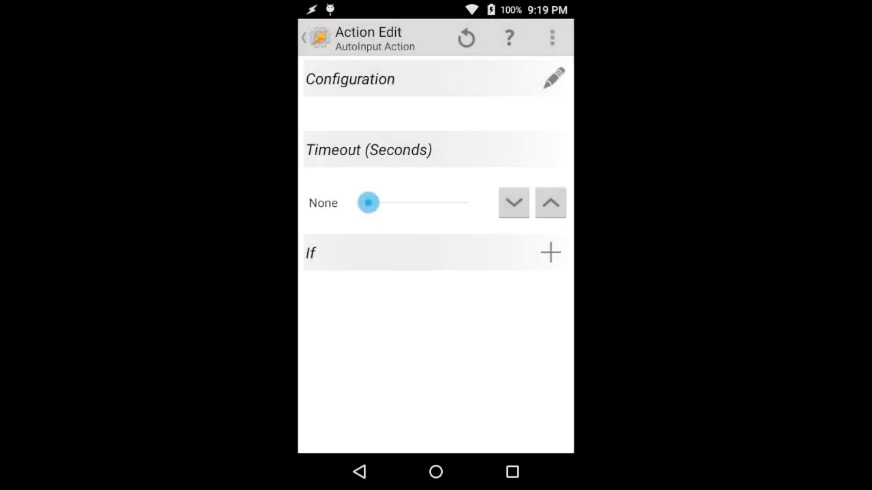
left_click(553, 76)
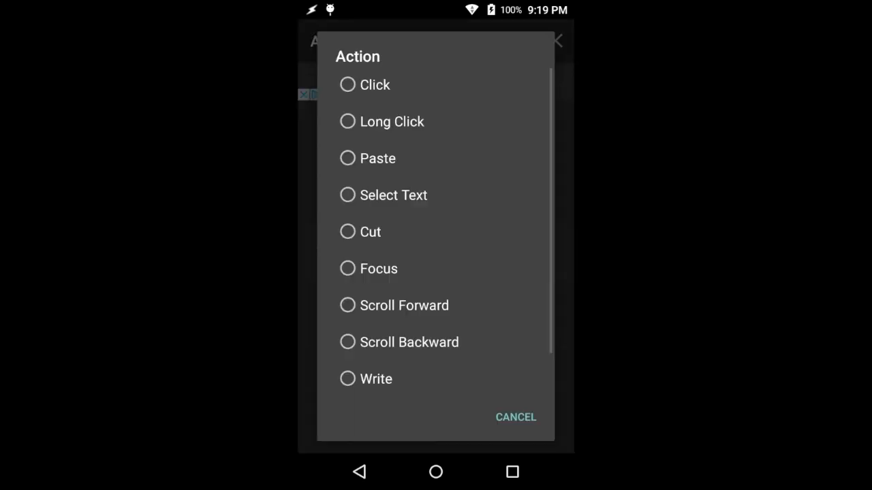
left_click(515, 417)
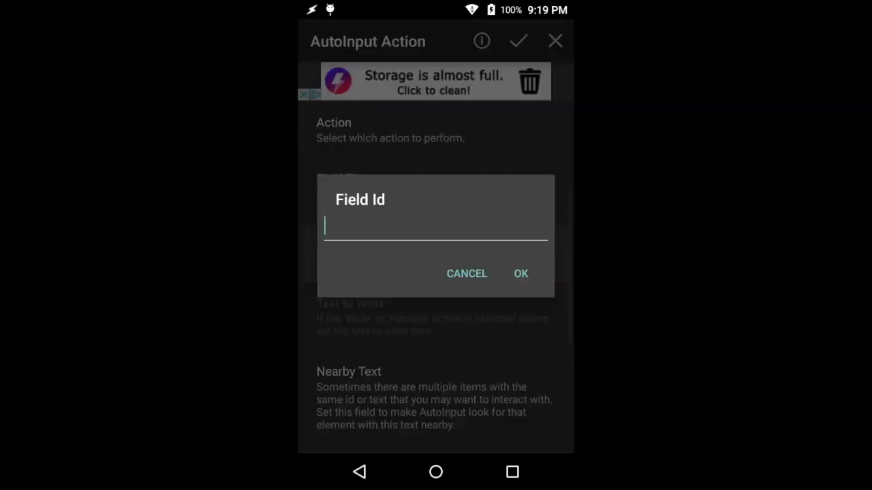
left_click(436, 226)
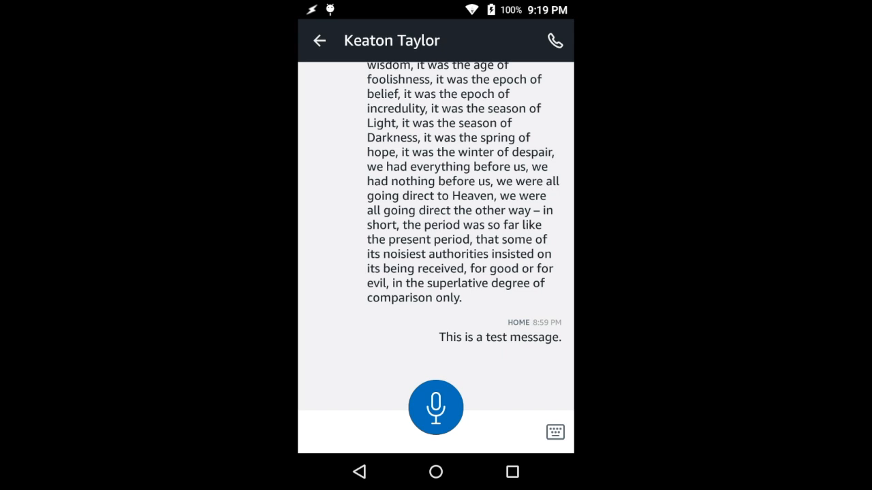
left_click(435, 471)
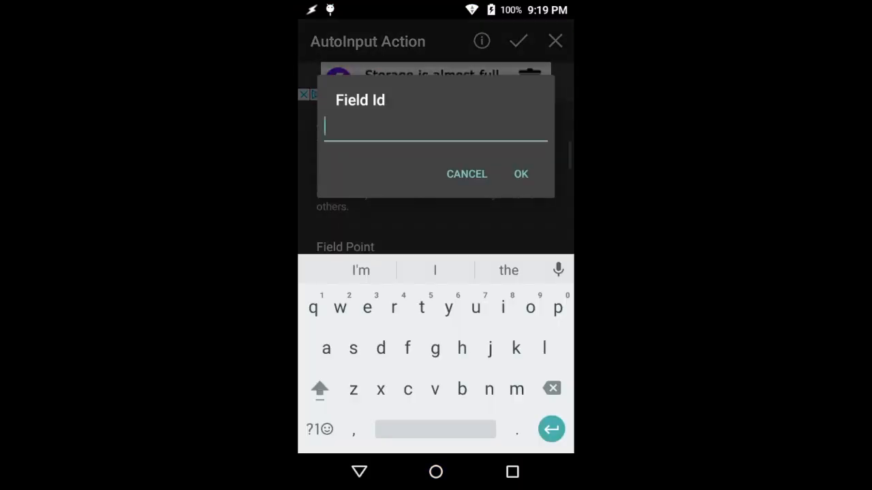
Set the click target to screen point 668,1131 and save the action.
left_click(319, 429)
type("668,11")
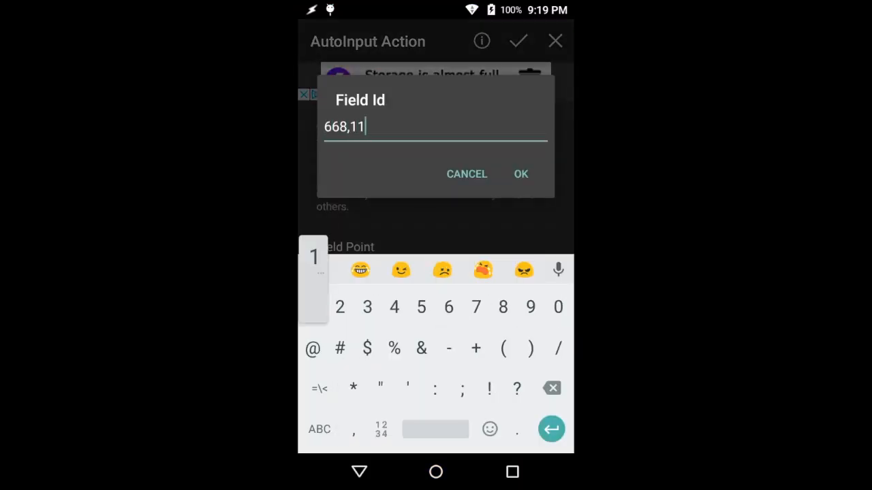
left_click(521, 174)
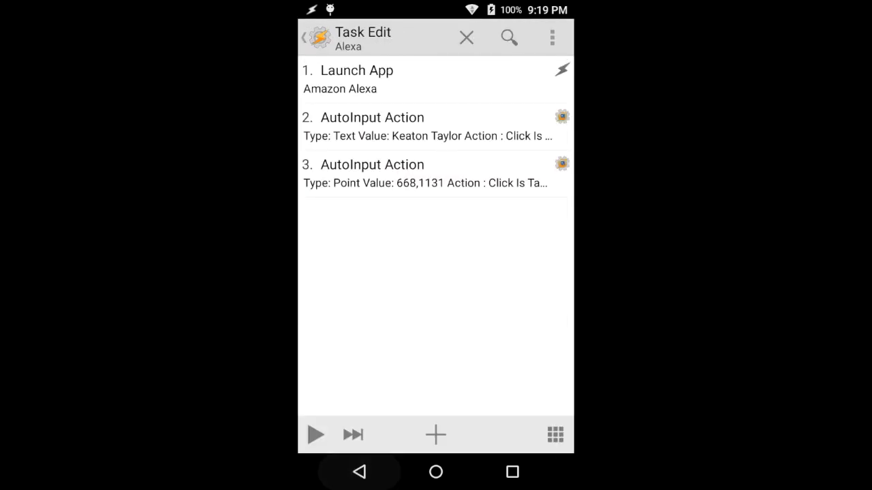
Add an AutoInput Action set to Write into the focused field.
left_click(436, 435)
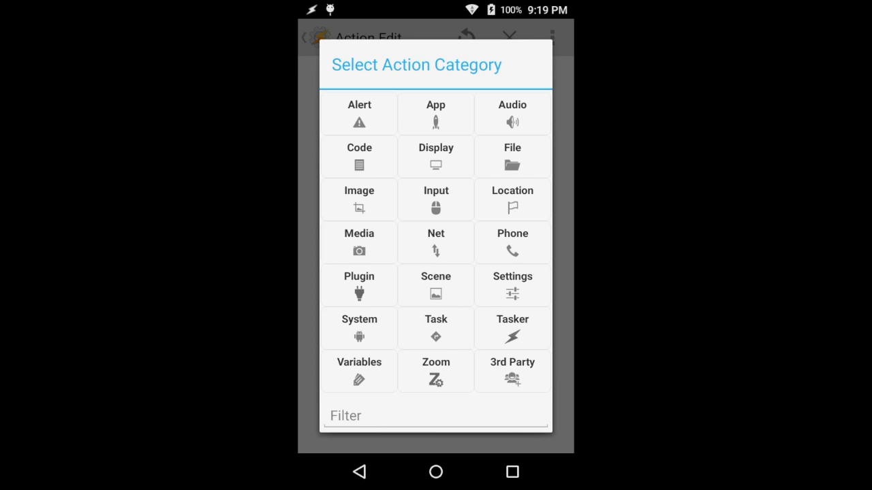
left_click(358, 286)
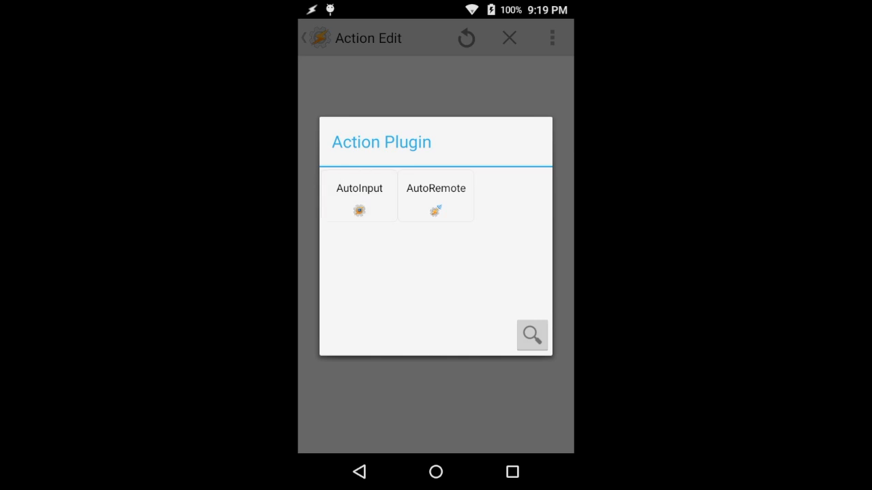
left_click(360, 196)
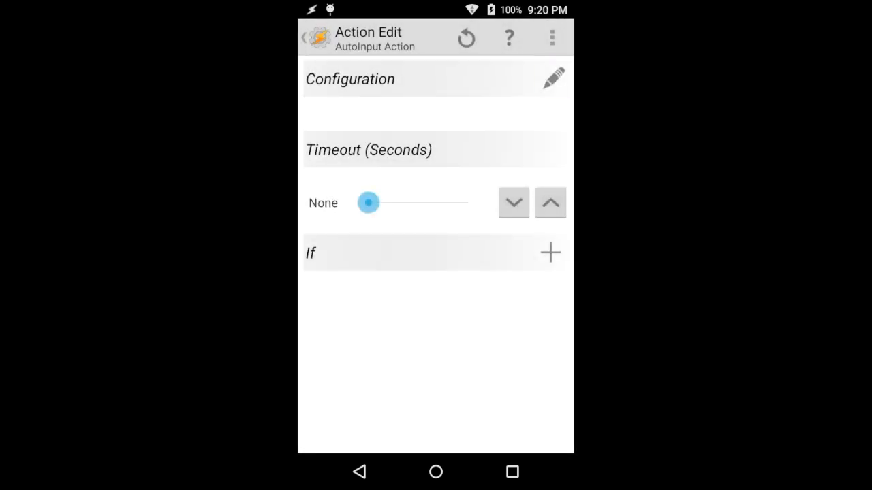
left_click(553, 78)
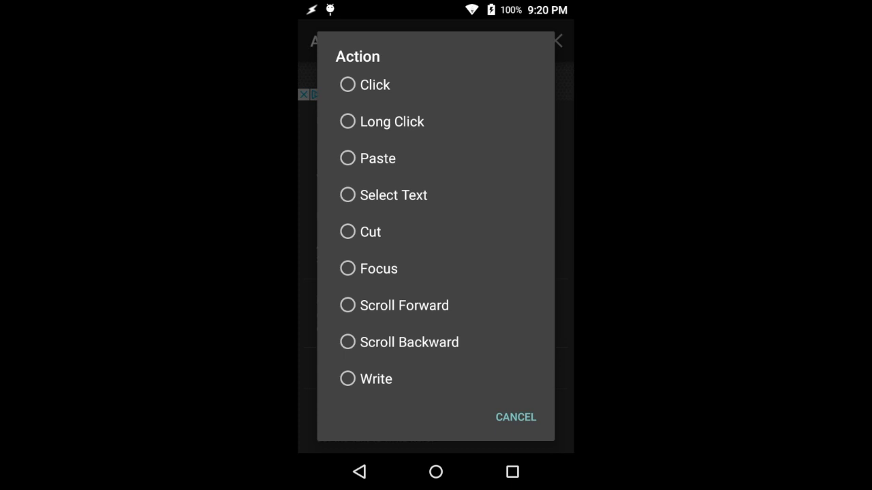
scroll("up", 3)
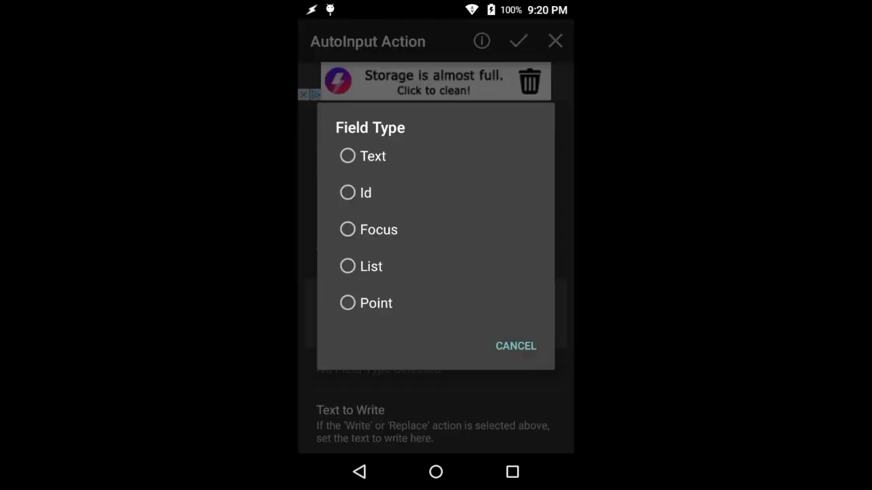
left_click(515, 346)
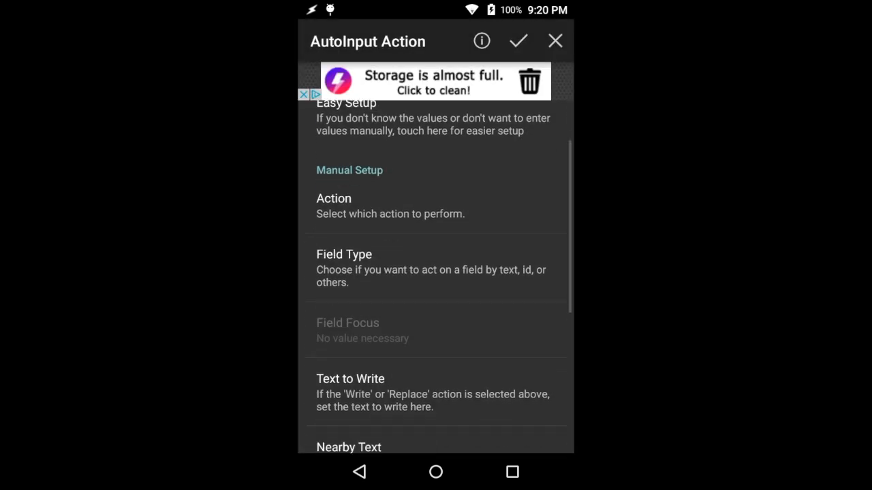
Set the text to write to %armessage and confirm it.
left_click(350, 379)
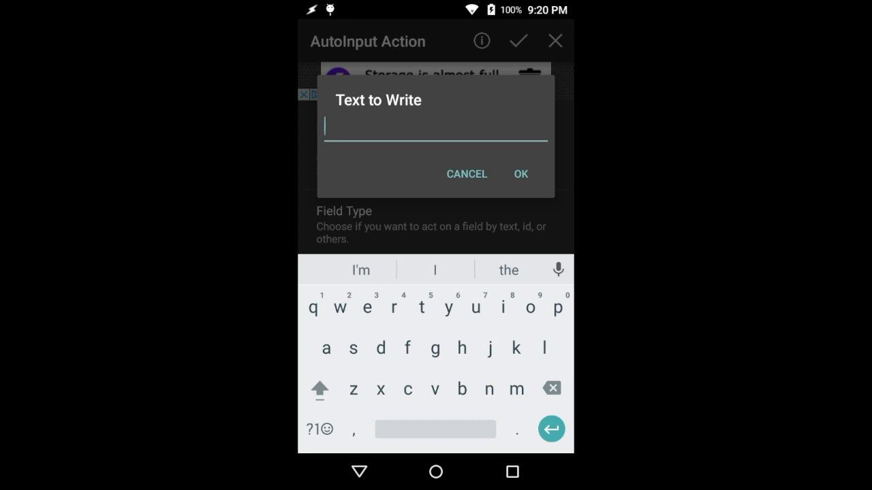
left_click(319, 428)
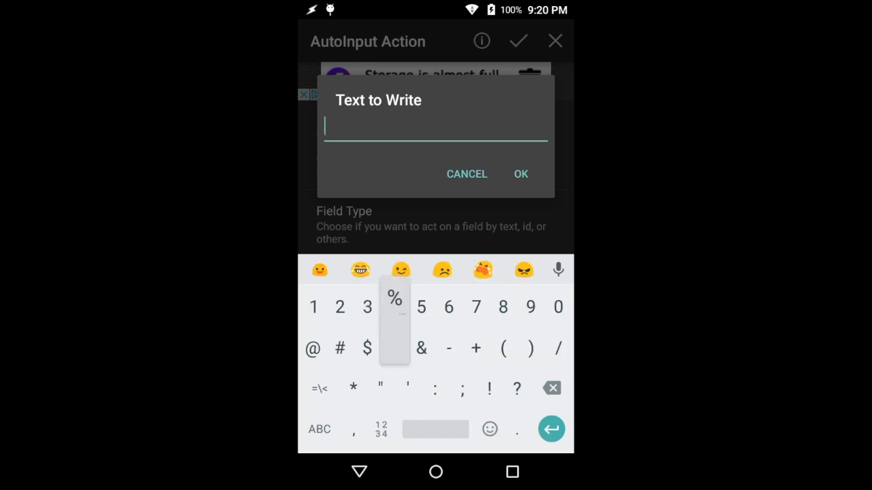
type("%ar")
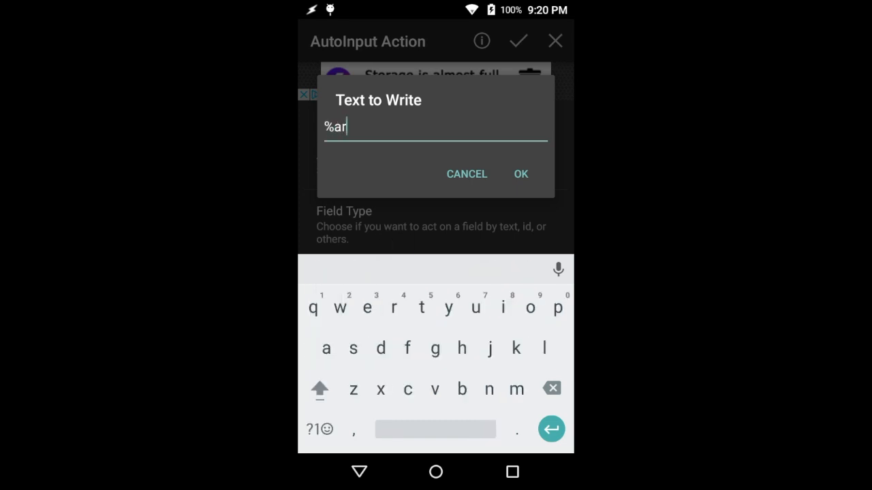
type("m")
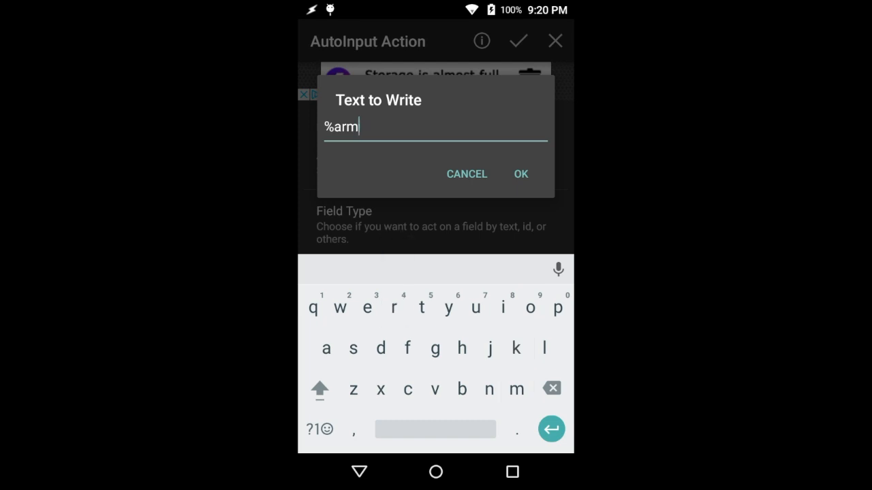
type("essage")
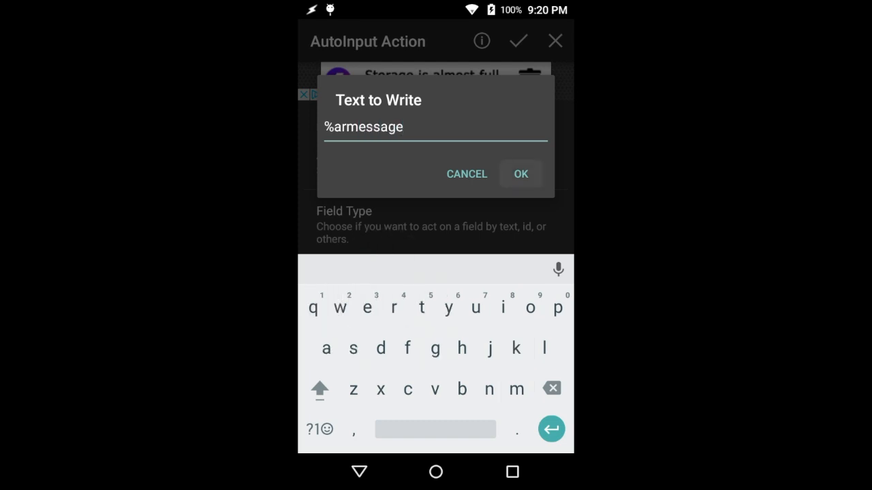
left_click(521, 174)
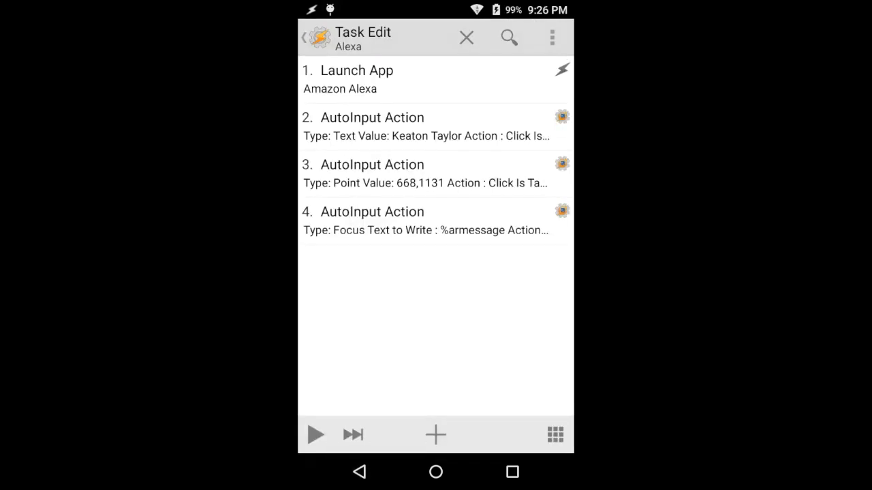
Add a fifth AutoInput Action and choose its field type.
left_click(436, 435)
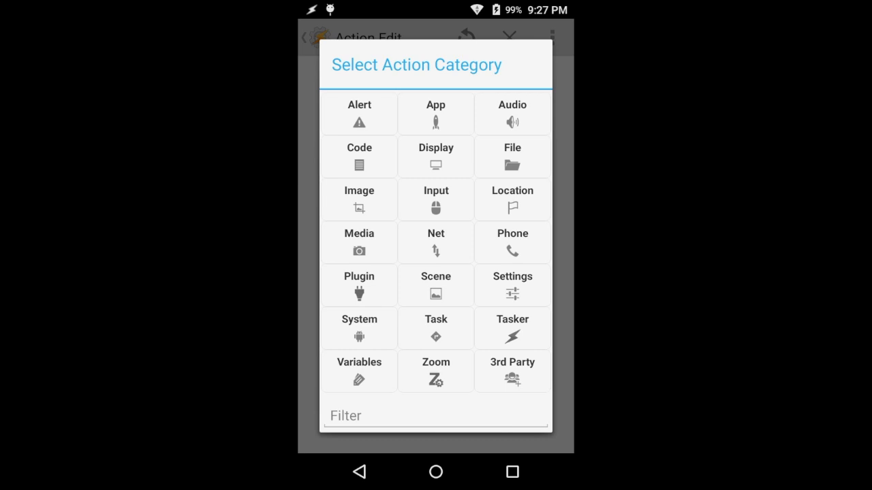
left_click(359, 286)
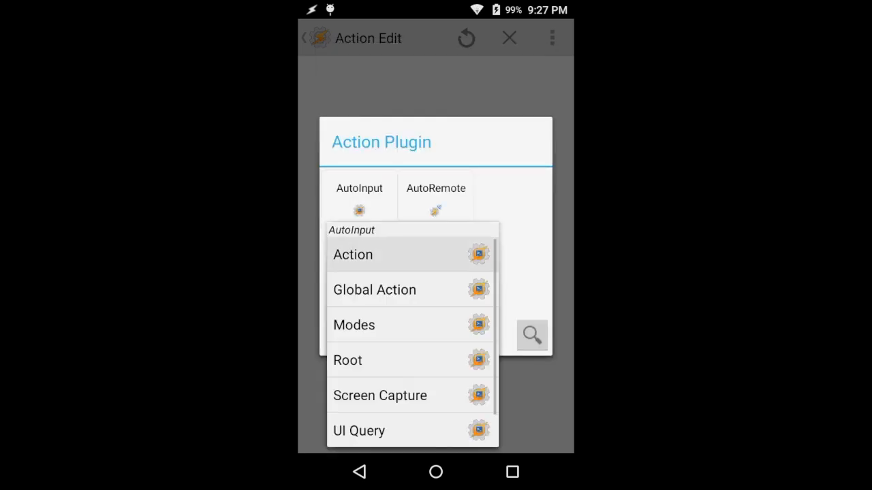
left_click(353, 254)
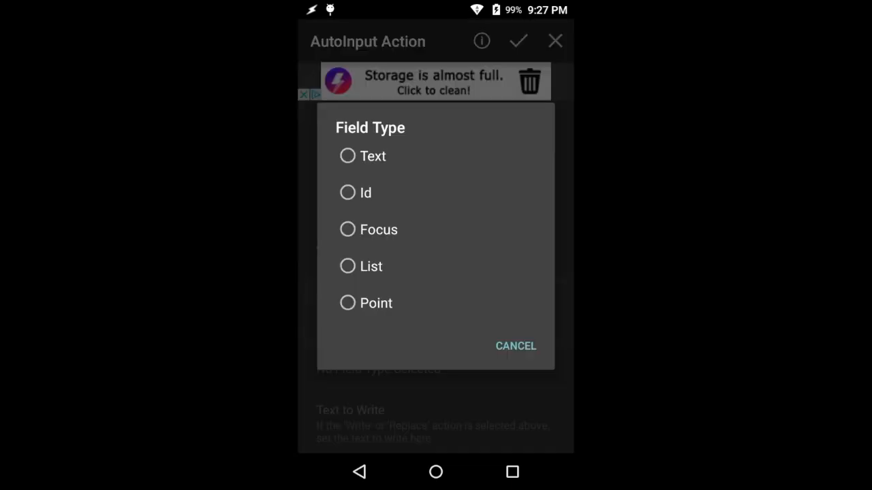
left_click(347, 193)
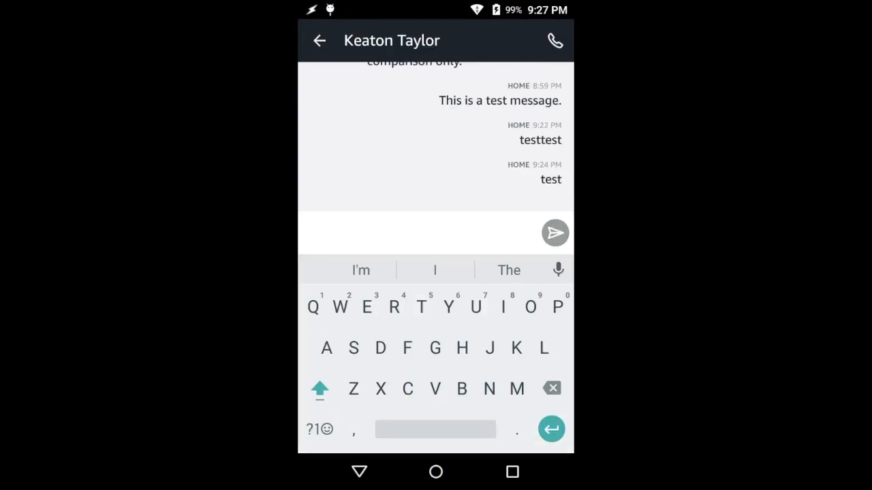
Return from the Alexa conversation to the AutoInput Field Id entry.
left_click(436, 471)
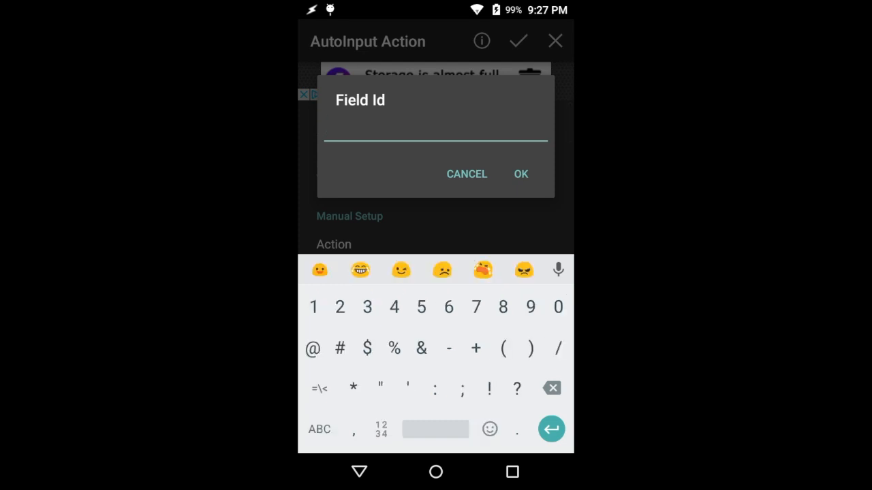
Enter the field coordinates starting with 690 and confirm them.
type("690,")
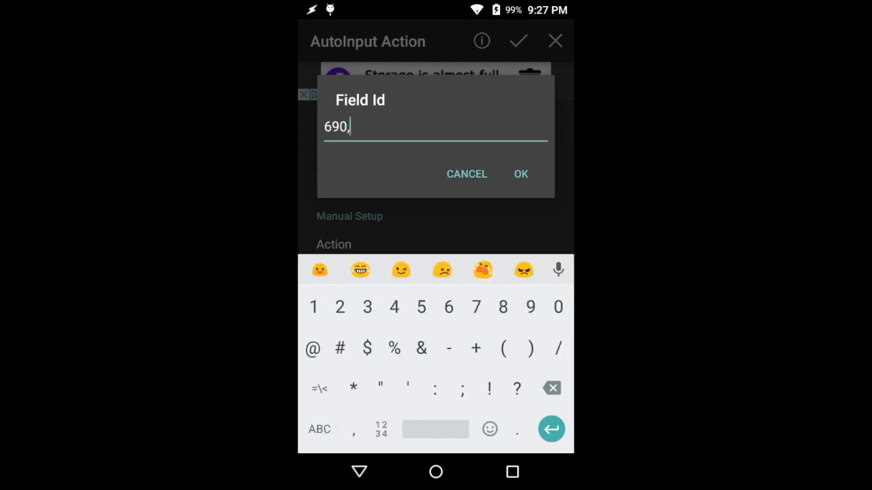
left_click(520, 174)
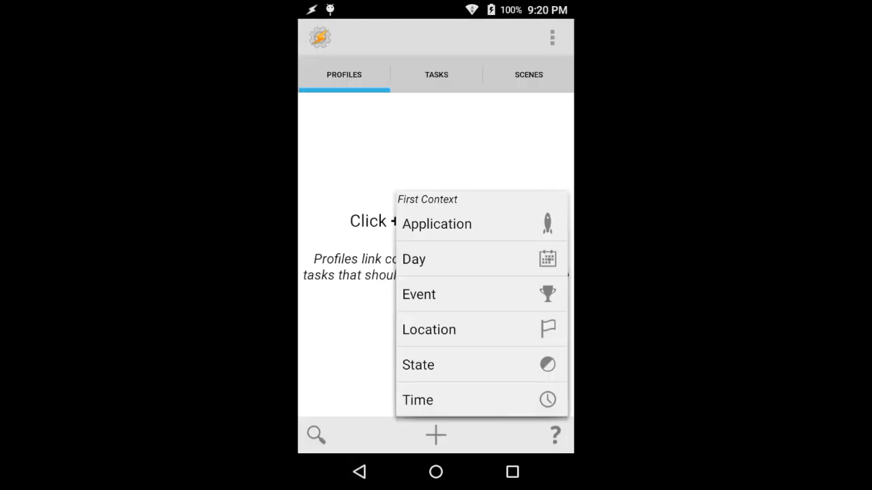
Trigger the profile on the AutoRemote All Messages event and link it to the Alexa task.
left_click(420, 294)
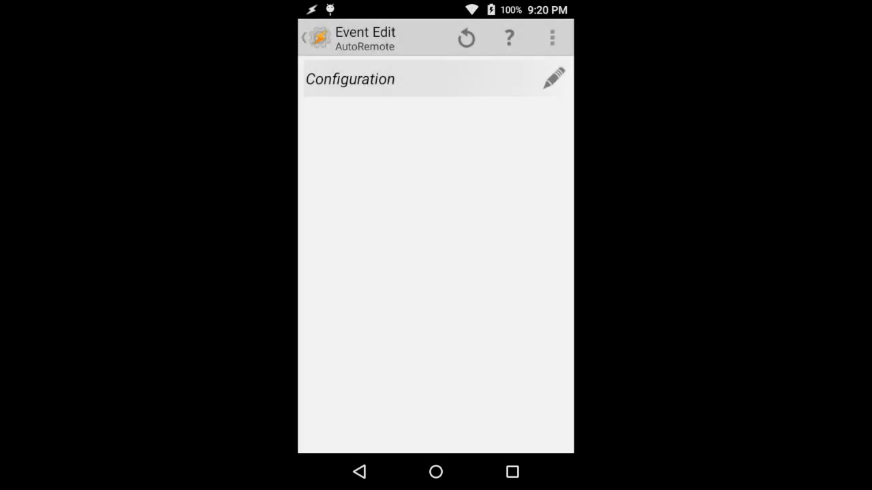
left_click(553, 78)
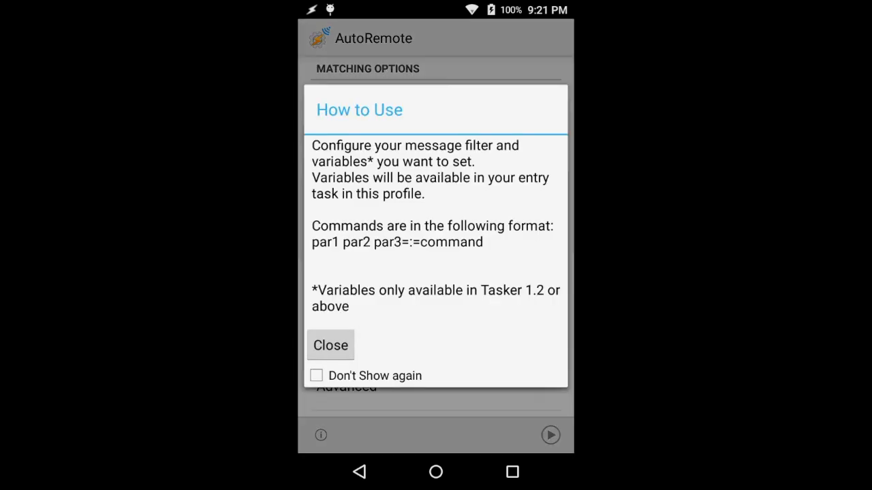
left_click(330, 345)
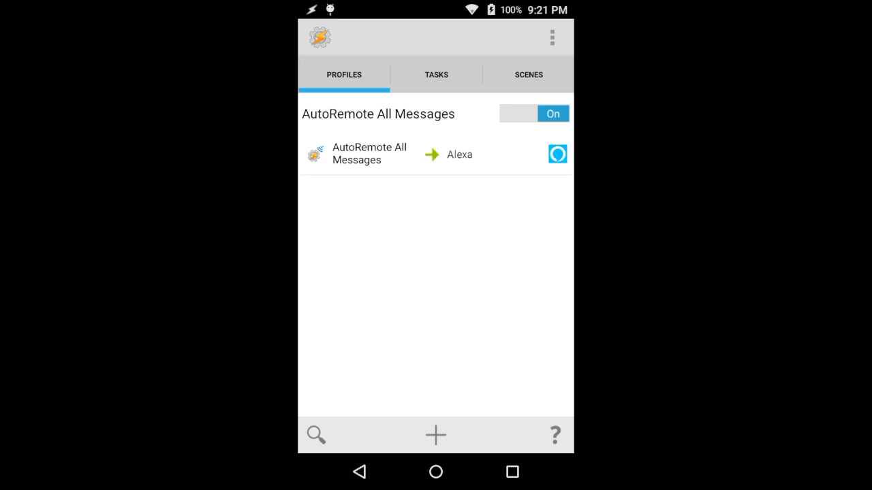
left_click(436, 471)
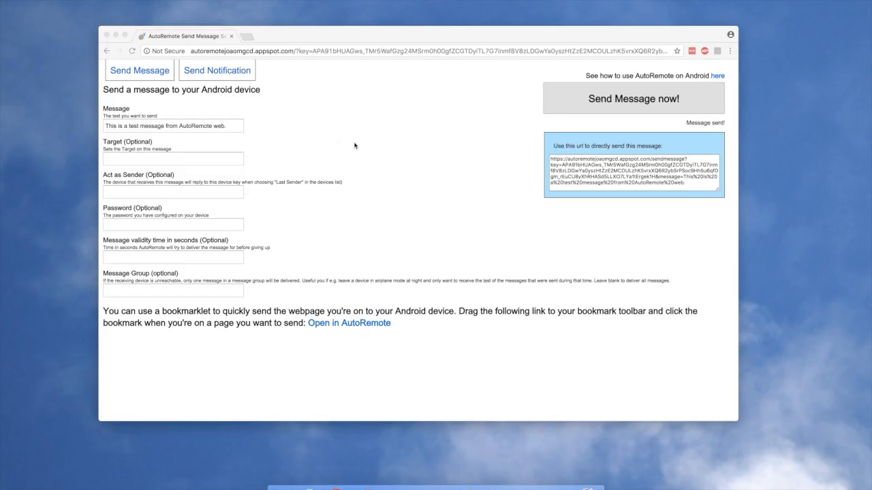
mouse_move(289, 151)
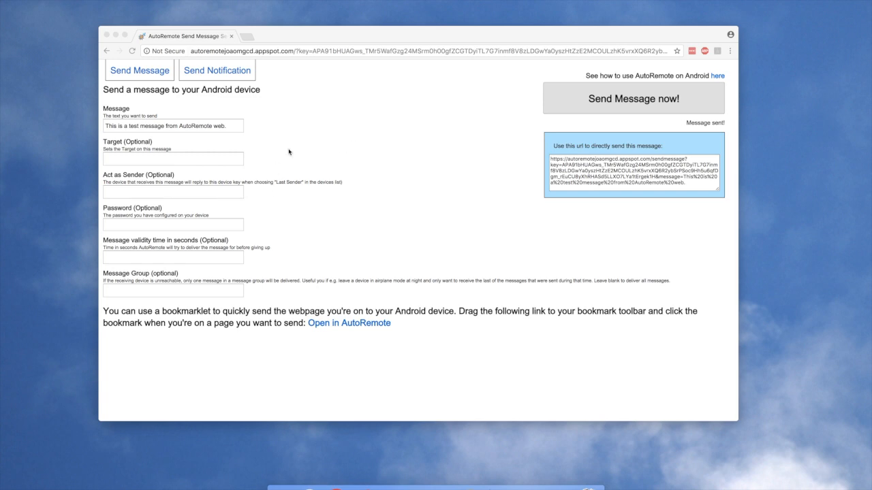